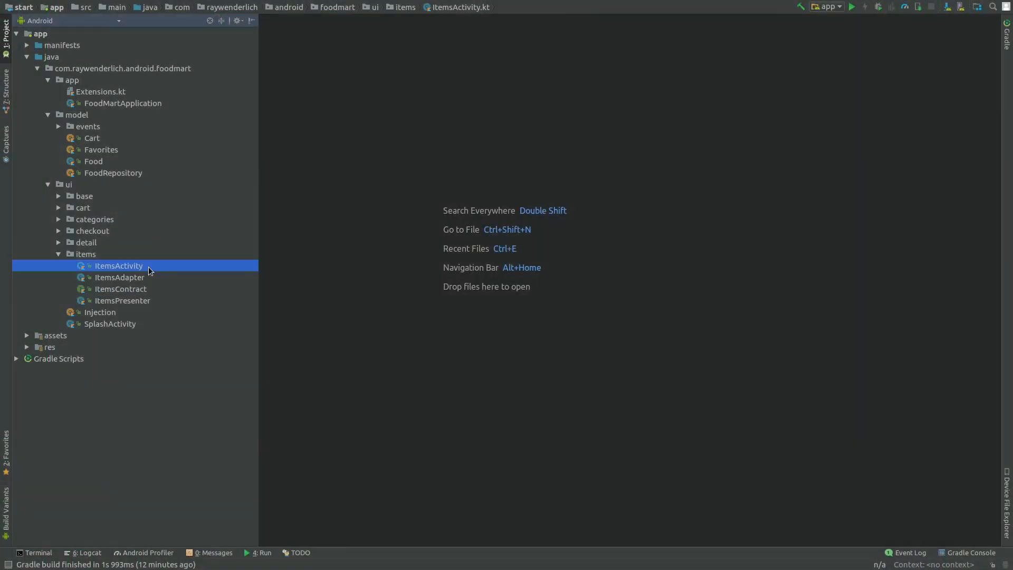
- Open ItemsActivity.kt and add a companion object with const val DURATION = 500
{"action": "double_click", "coordinate": [118, 266]}
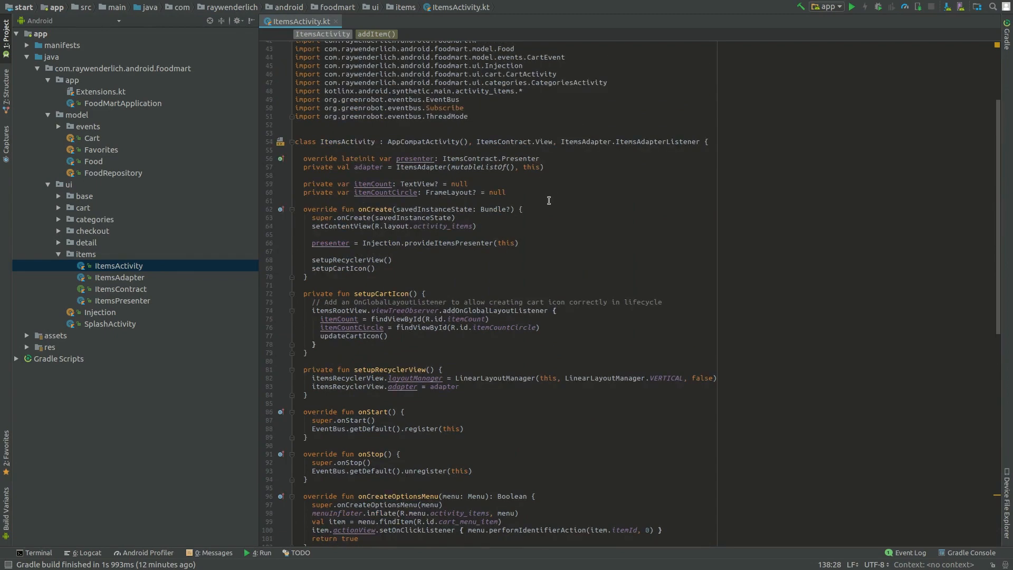
{"action": "type", "text": "companion object {"}
{"action": "type", "text": "const"}
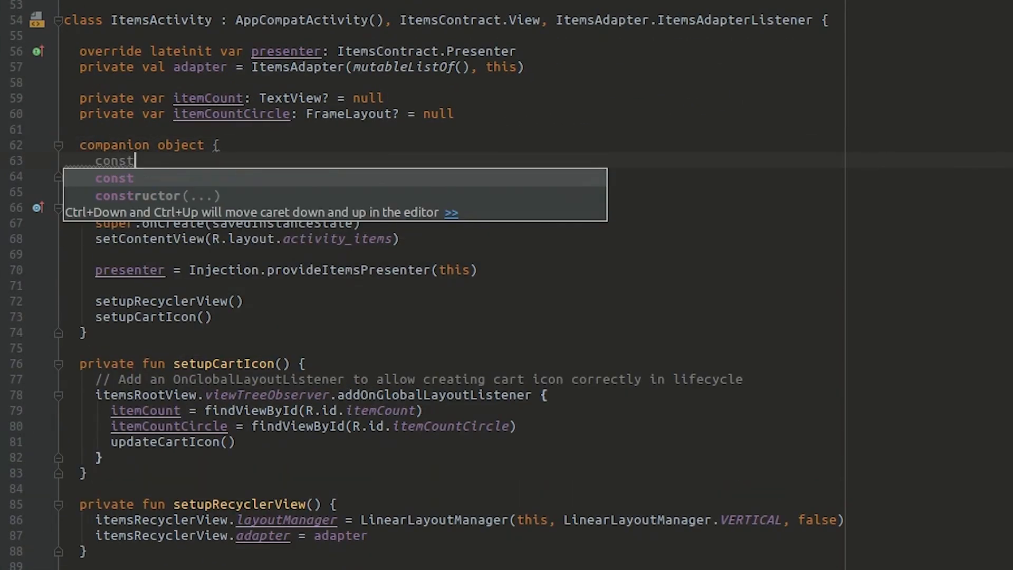
{"action": "type", "text": "val DURA"}
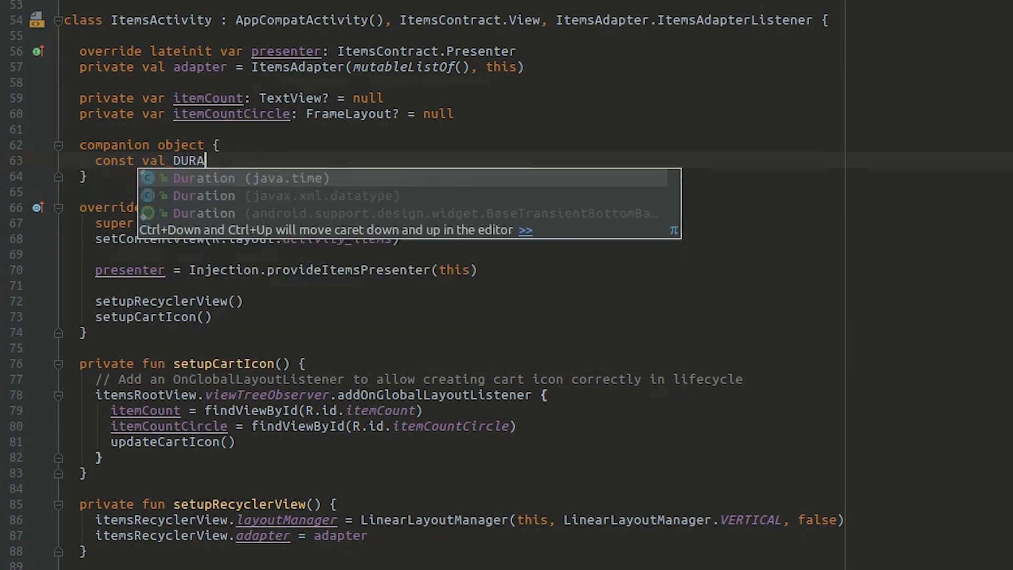
{"action": "type", "text": "TION = 500"}
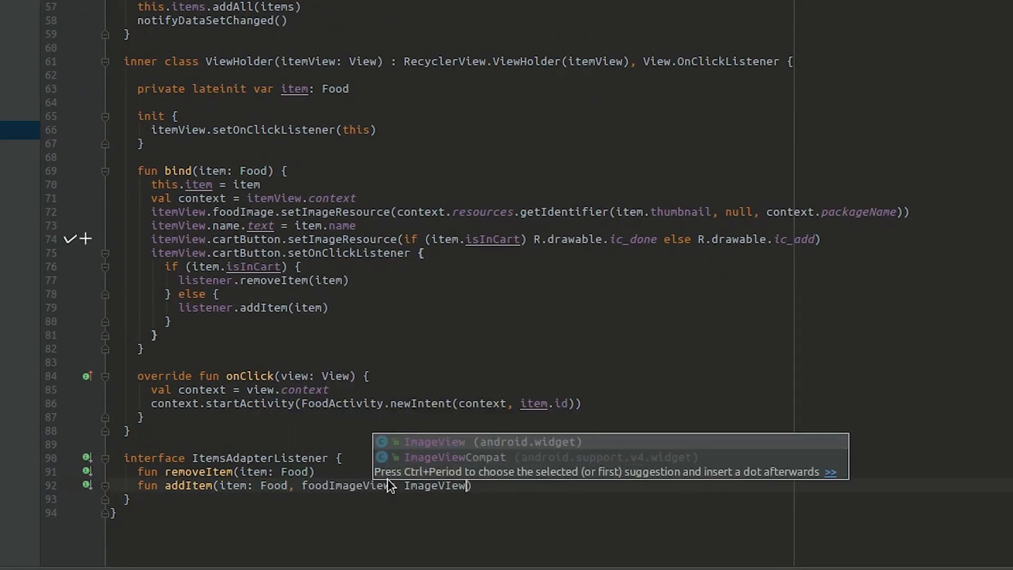
- Add a cartButton parameter to addItem and pass itemView.foodImage and itemView.cartButton in the call
{"action": "type", "text": ", cartButton: ImageView"}
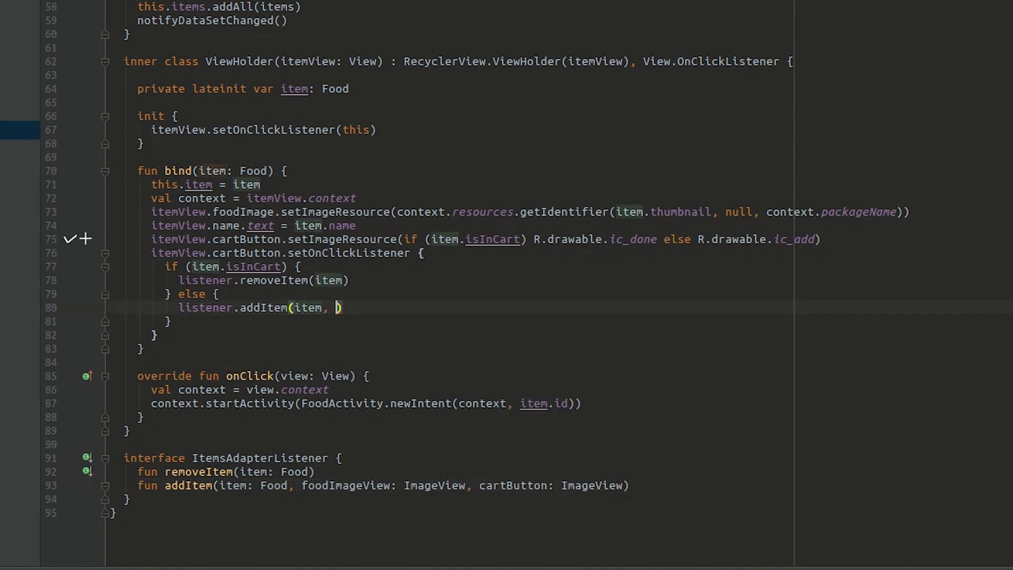
{"action": "type", "text": "itemView.foodImage, it"}
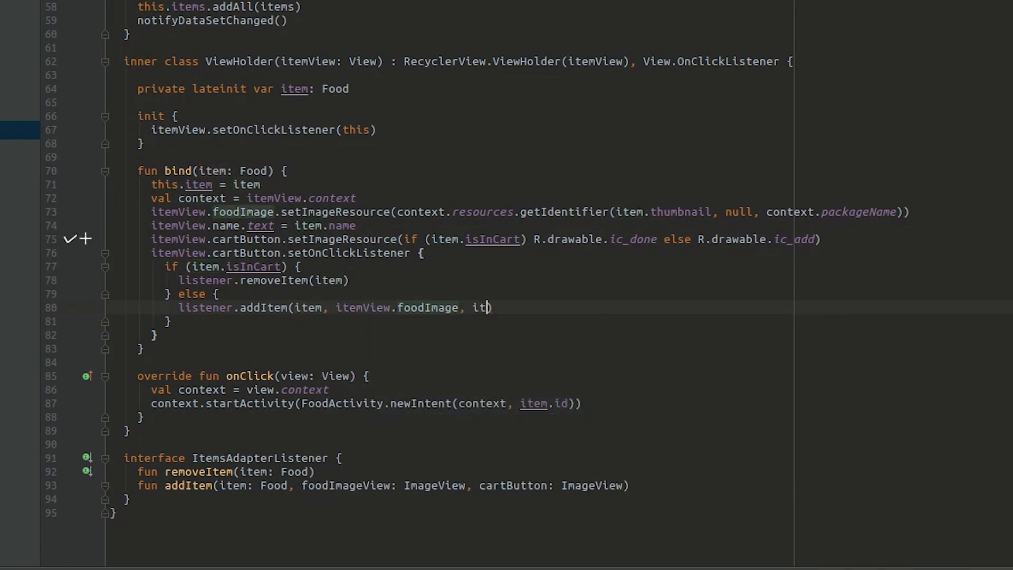
{"action": "type", "text": "emView.cartButton"}
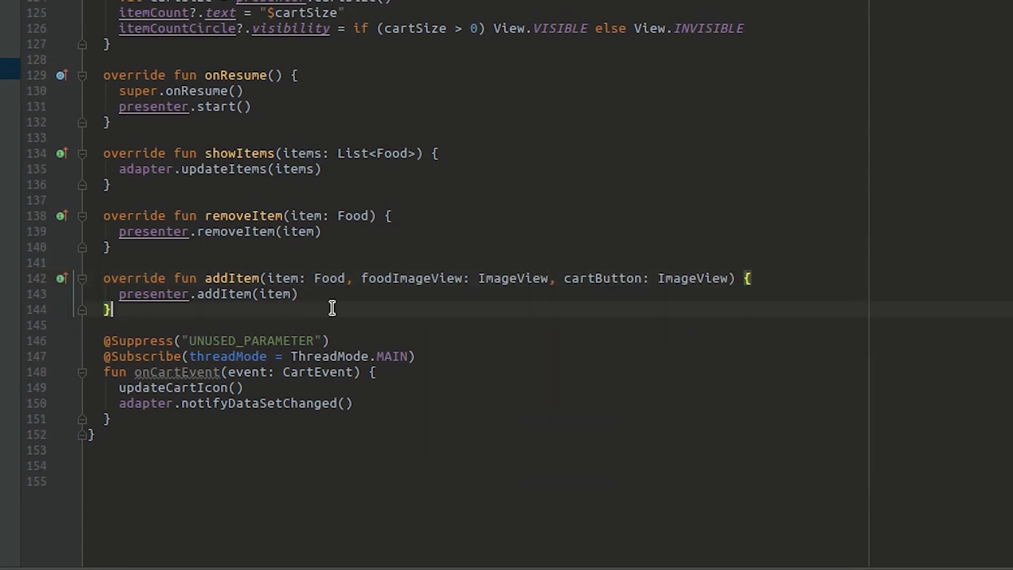
- Write a private getPositionOf(view) helper that fills an intArrayOf(0, 0) via getLocationOnScreen
{"action": "type", "text": "private fun getPositionOf(view: View?): IntArray {"}
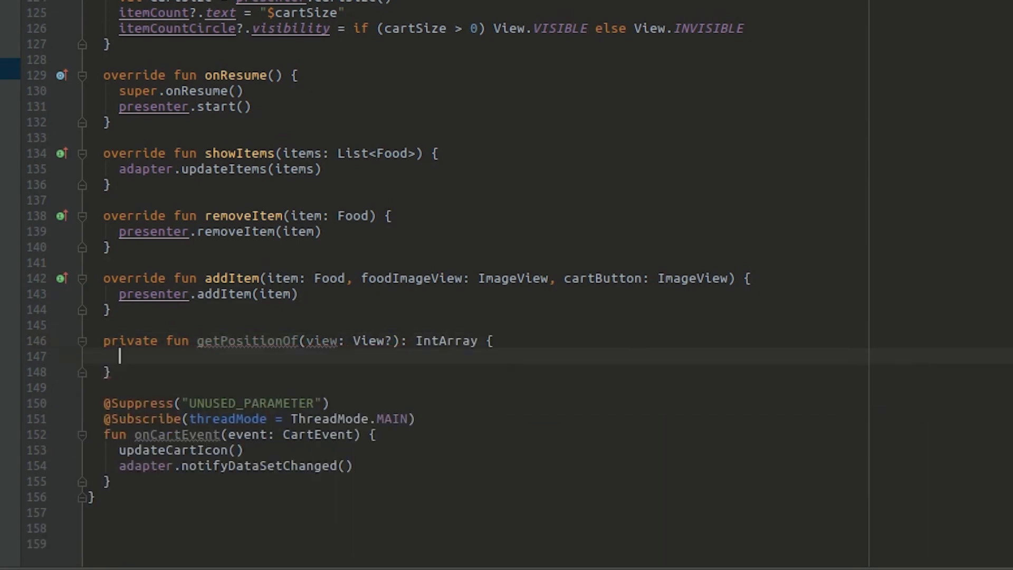
{"action": "type", "text": "val position = intArrayOf(0, 0)"}
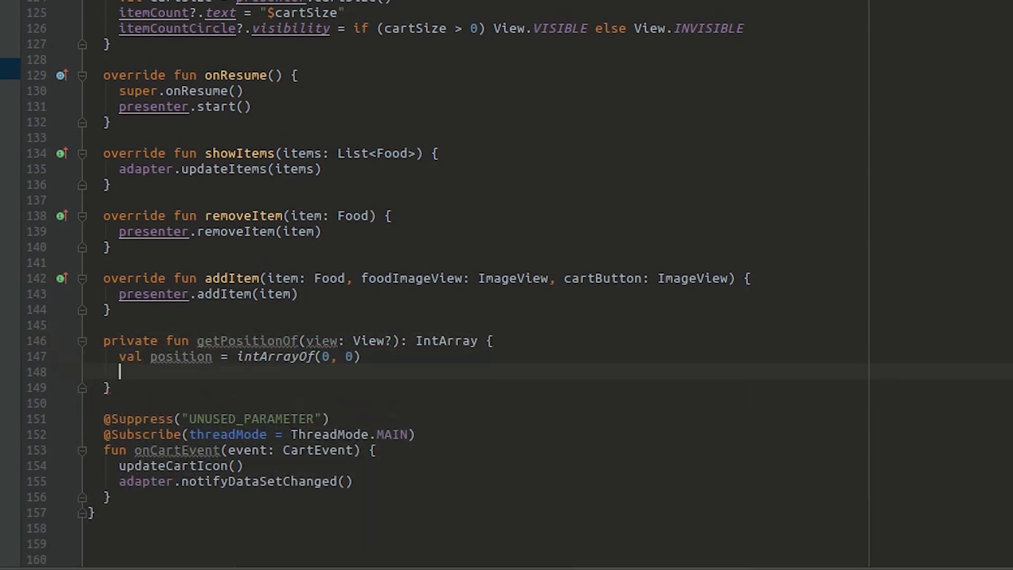
{"action": "type", "text": "view?.getLocationOnScreen(position)"}
{"action": "type", "text": "return position"}
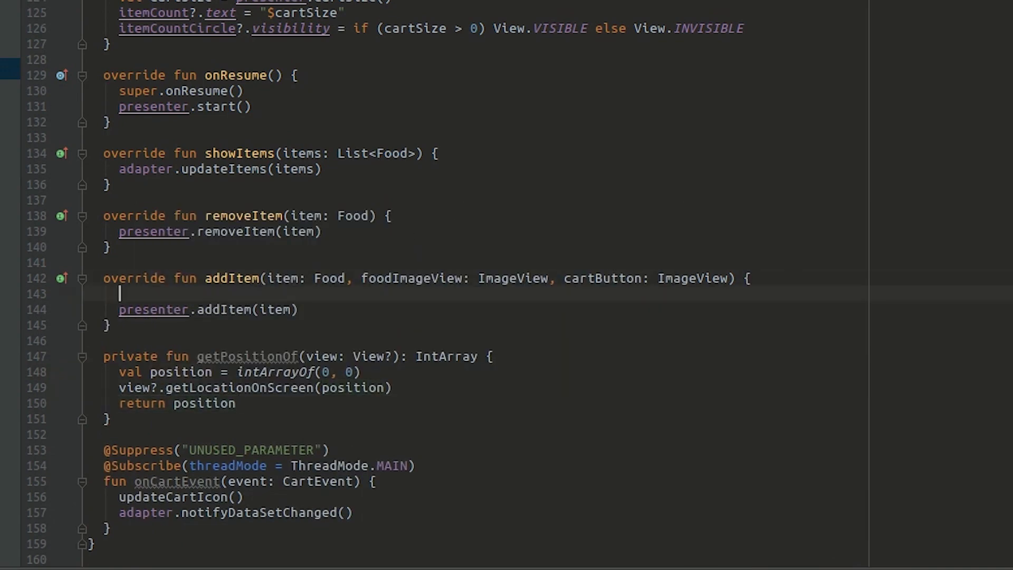
- In addItem, compute foodImagePosition and itemCountCirclePosition with getPositionOf, and begin foodImageSize from resources
{"action": "type", "text": "val foodImagePosition = getPositionOf(foodImageView"}
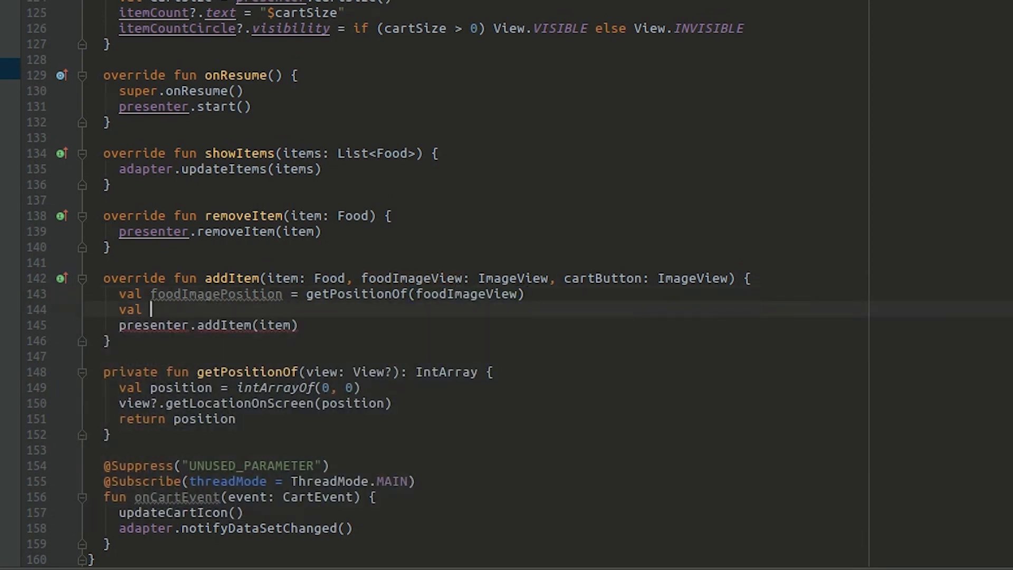
{"action": "type", "text": "itemCountCirclePosition"}
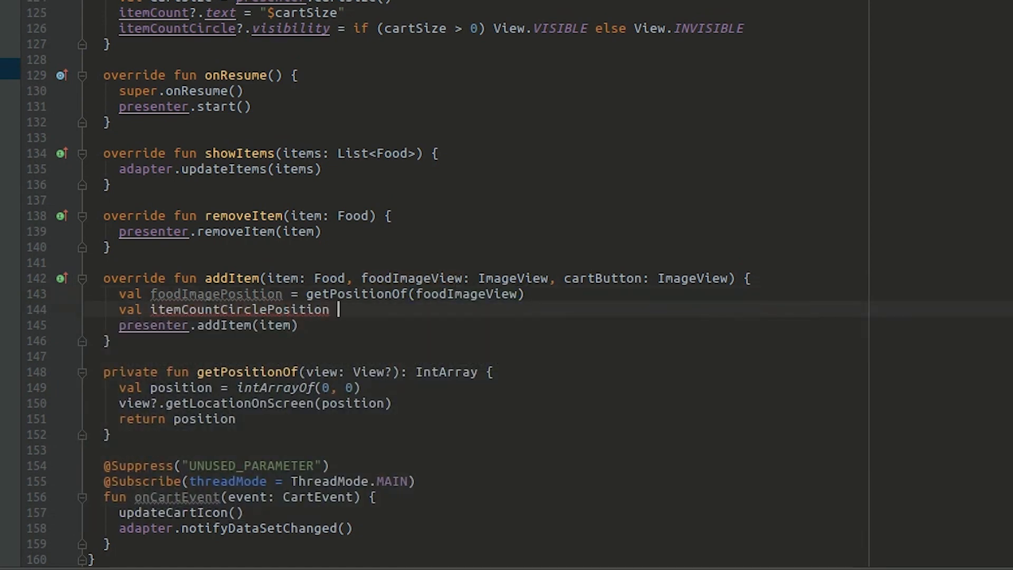
{"action": "type", "text": "= getPositionOf(itemCountCircle)"}
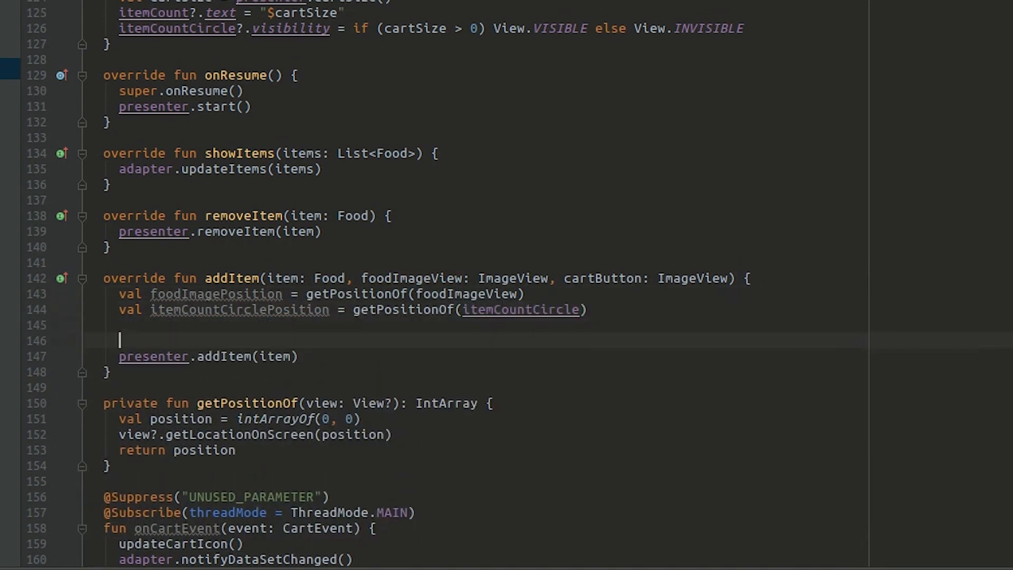
{"action": "type", "text": "val foodImageSize = resources.getDimension(R.dimen.list_item_height).toInt("}
{"action": "type", "text": "private fun setupViewToAnimate("}
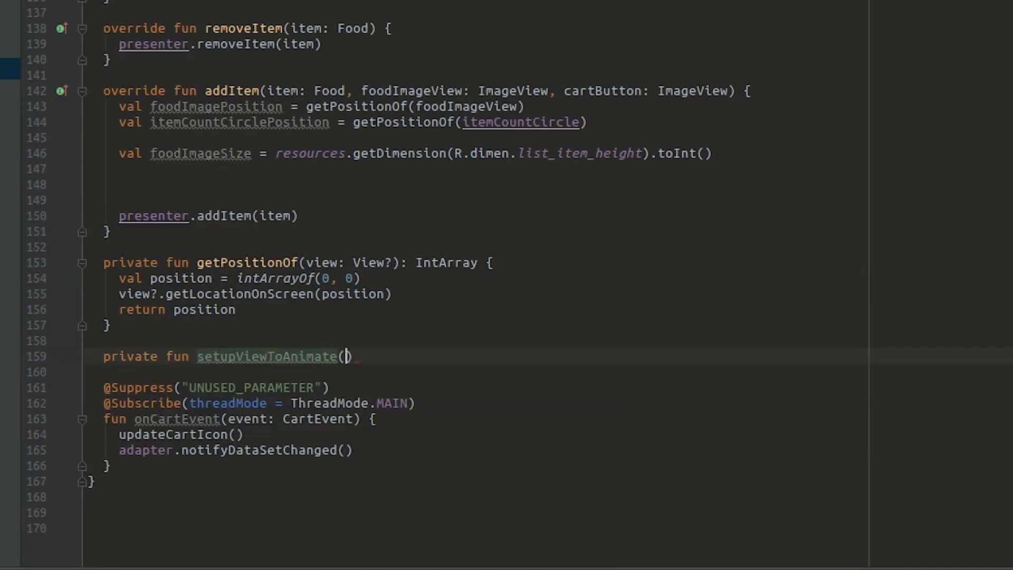
- Write setupViewToAnimate(item: Food, imageView: ImageView), returning a transparent thumbnail copy with copied layout params
{"action": "type", "text": "item: Food, imageView: ImageView,"}
{"action": "type", "text": "viewToAnimate.setImageResource(resources.getI"}
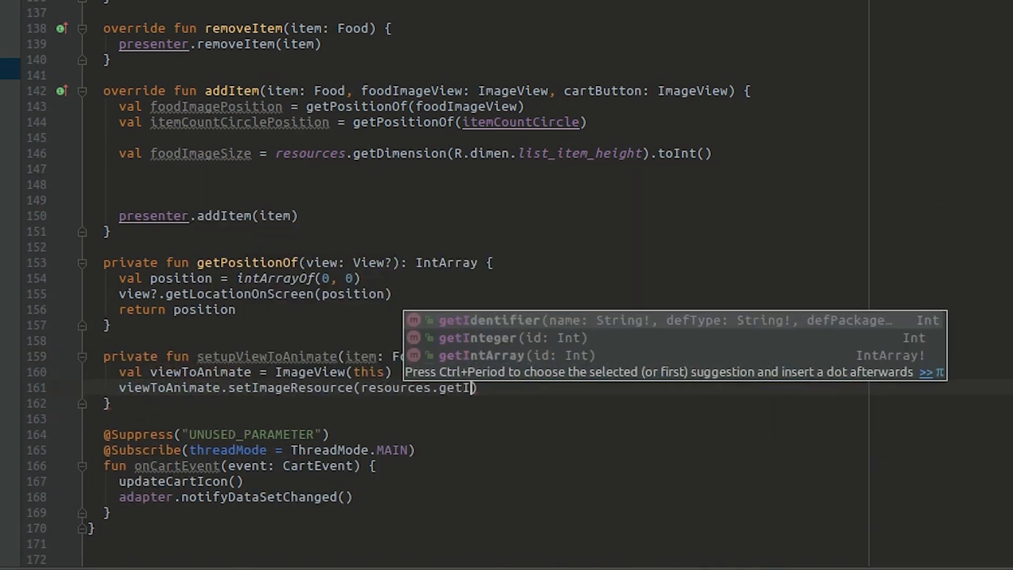
{"action": "type", "text": "val layoutParams = imageView.layoutParams"}
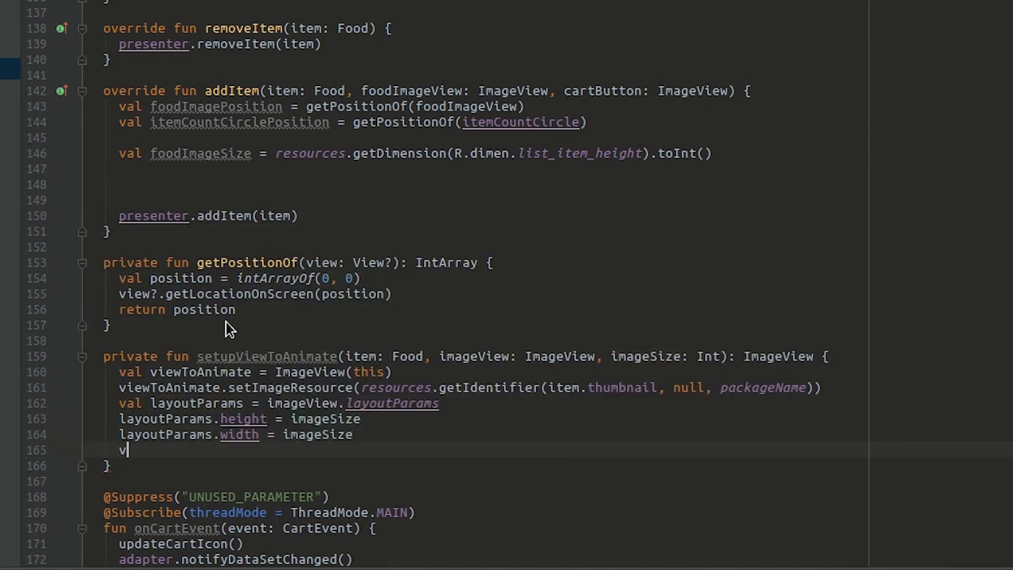
{"action": "type", "text": "iewToAnimate.layoutParams = layoutParams"}
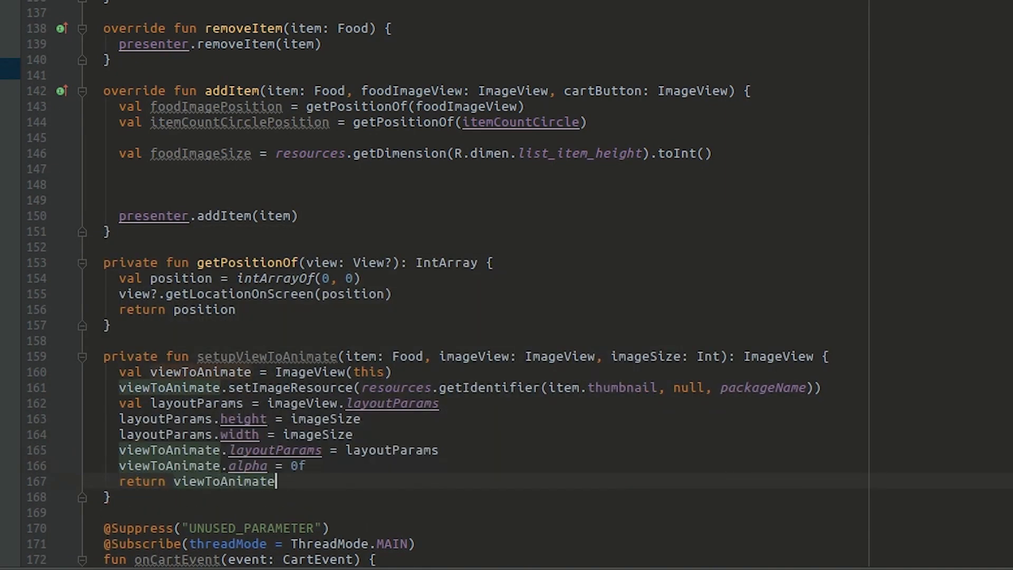
{"action": "type", "text": "val viewToAnimate = setupViewToAnimate(item, foodImageView, foodImageSize"}
{"action": "type", "text": "private fun objectAnimatorOfFloat(view: View, propertyName: String, "}
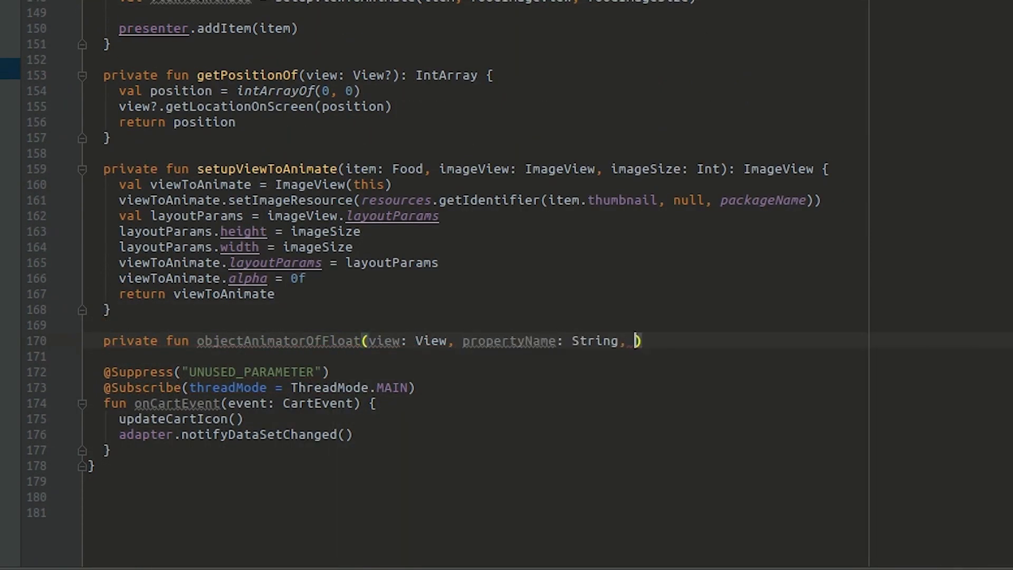
- Give objectAnimatorOfFloat startValue and endValue Float parameters, and start adding the copy to itemsRootView
{"action": "type", "text": "startValue: Float, endValue: Float): ObjectAnimator {"}
{"action": "type", "text": "return animator"}
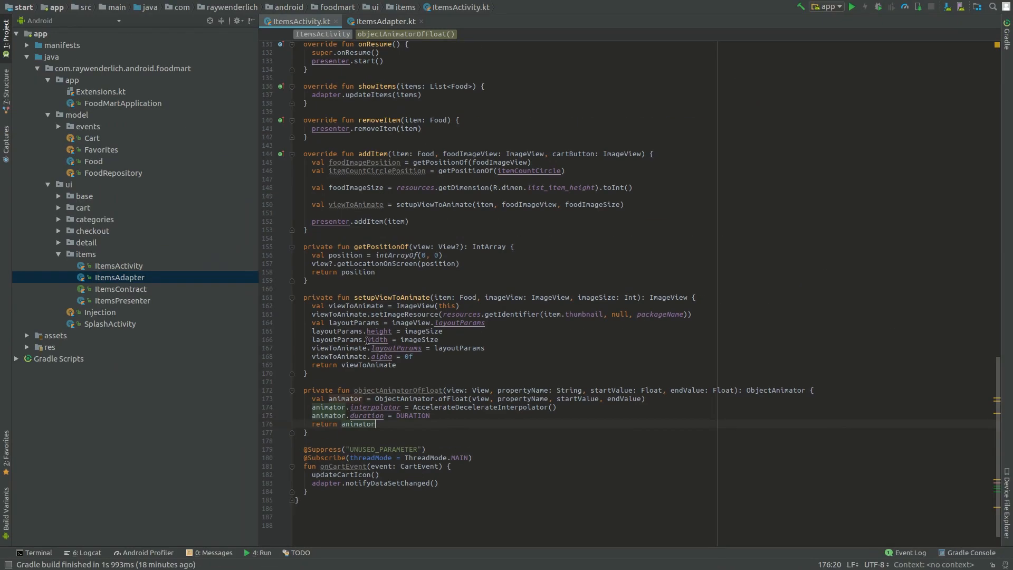
{"action": "type", "text": "itemRootView.addView(viewToAnimate"}
{"action": "type", "text": "val xAnimat"}
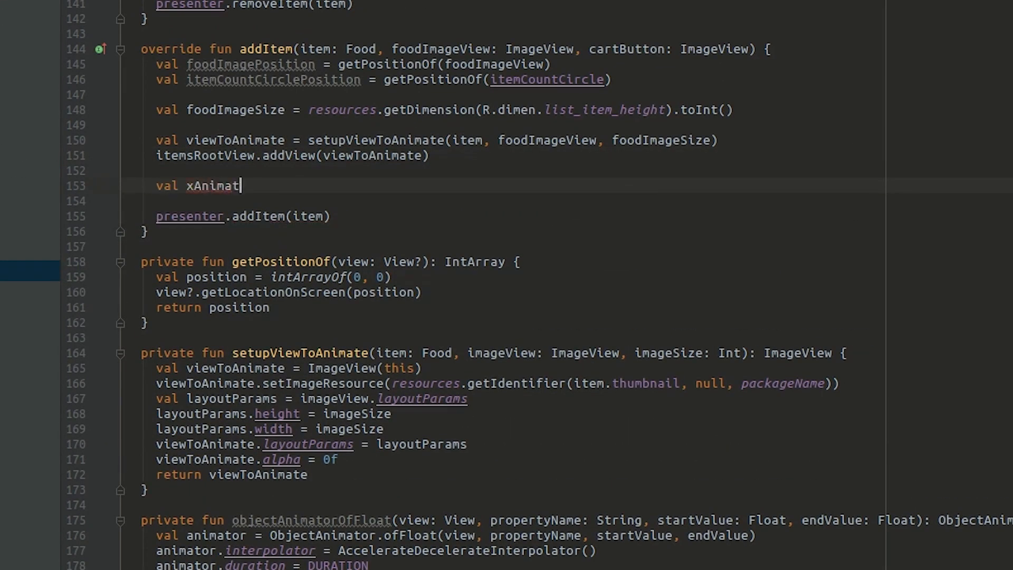
- Declare x and y animators from foodImagePosition toward itemCountCirclePosition, plus an alphaAnimator on viewToAnimate
{"action": "type", "text": "or = objectAnimatorOfFloat(viewToAnimate, \"x\", foodImagePosition[0])"}
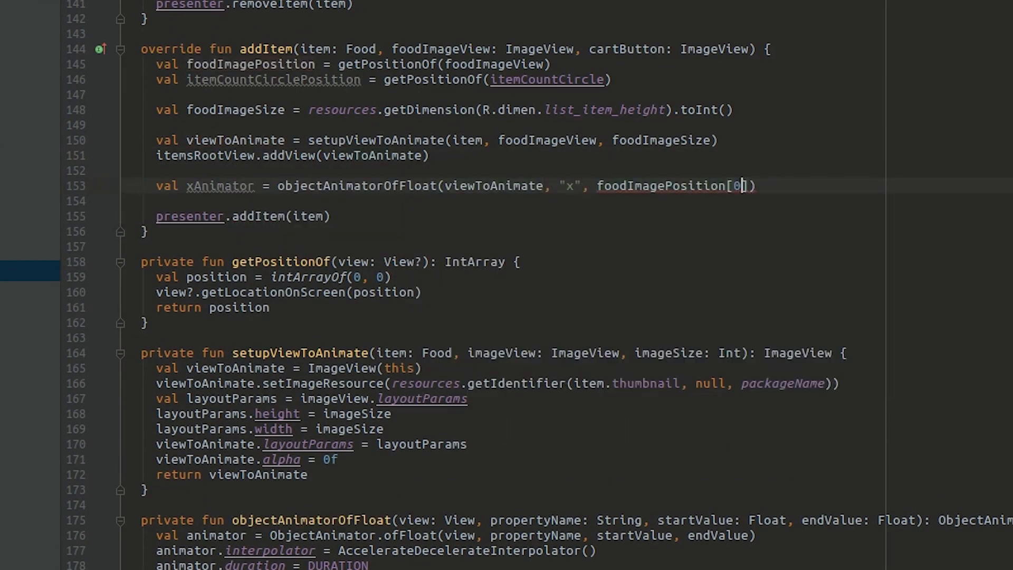
{"action": "type", "text": ".toFloat(),"}
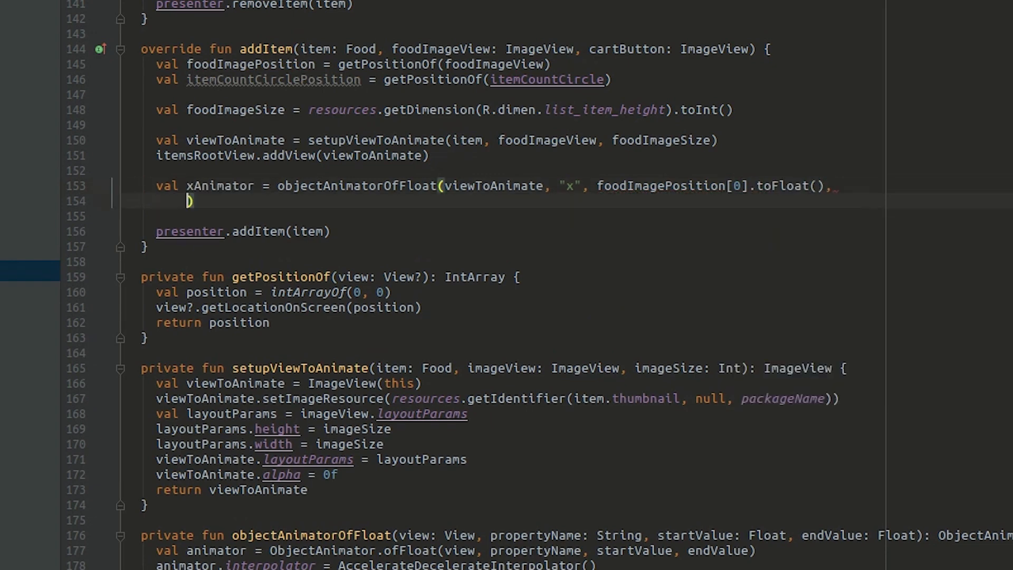
{"action": "type", "text": "itemCountCirclePosition[0].toFloat()"}
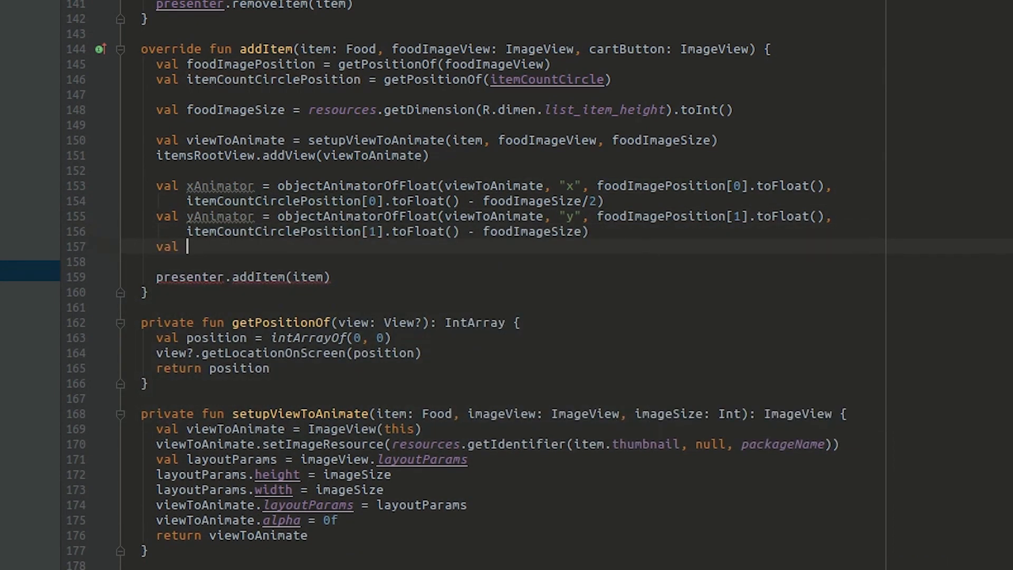
{"action": "type", "text": "alphaAnimator = objectAnimatorOfFloat(viewToAnimate, \"alpha\")"}
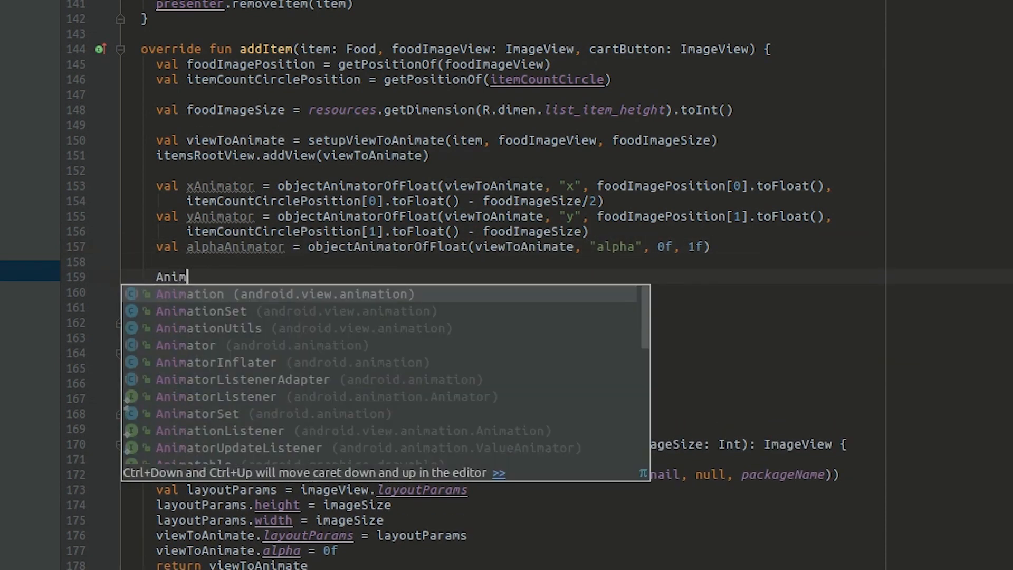
- Add AnimatorSet().apply { play(xAnimator).with(yAnimator).with(alphaAnimator); start() } to addItem
{"action": "type", "text": "atorSet"}
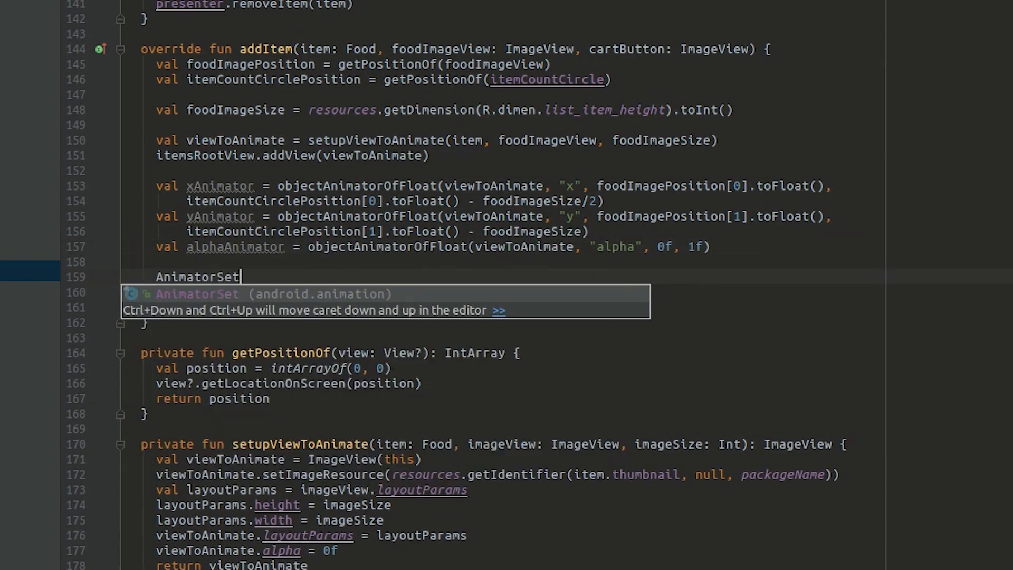
{"action": "type", "text": "().apply {"}
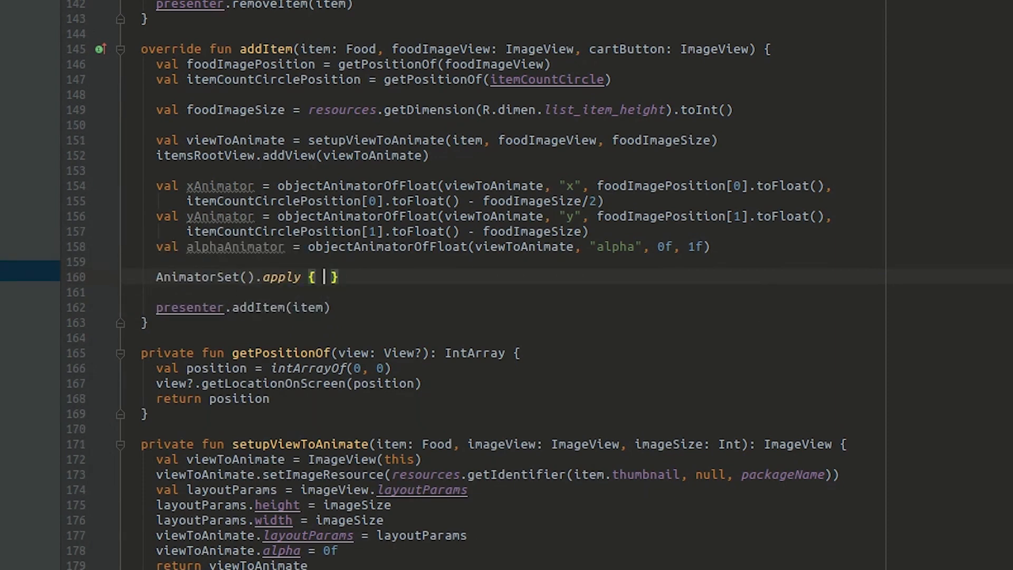
{"action": "type", "text": "play("}
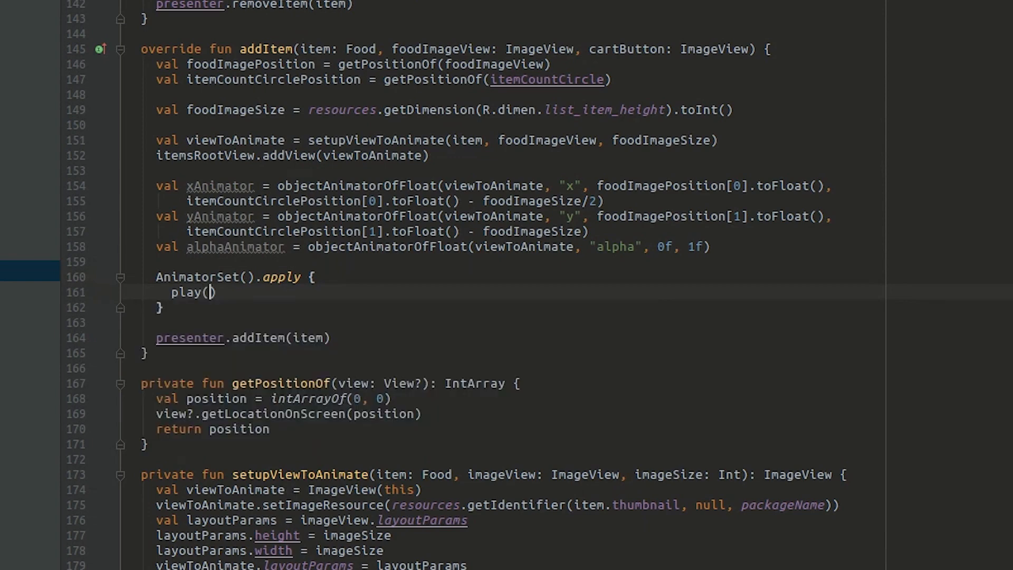
{"action": "type", "text": "xAnimator).with(yAnimator).with("}
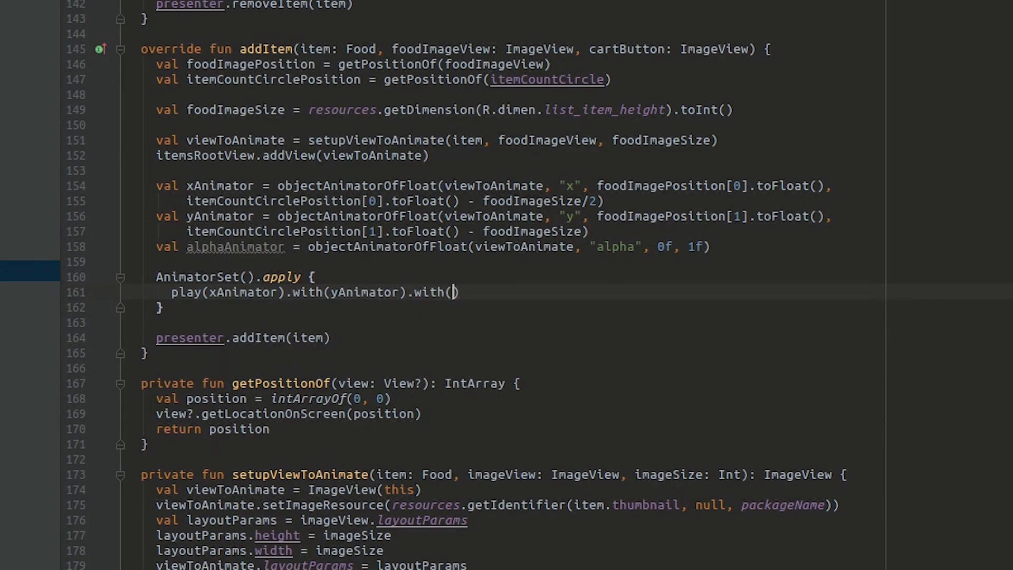
{"action": "type", "text": "alphaAnimator"}
{"action": "type", "text": "start()"}
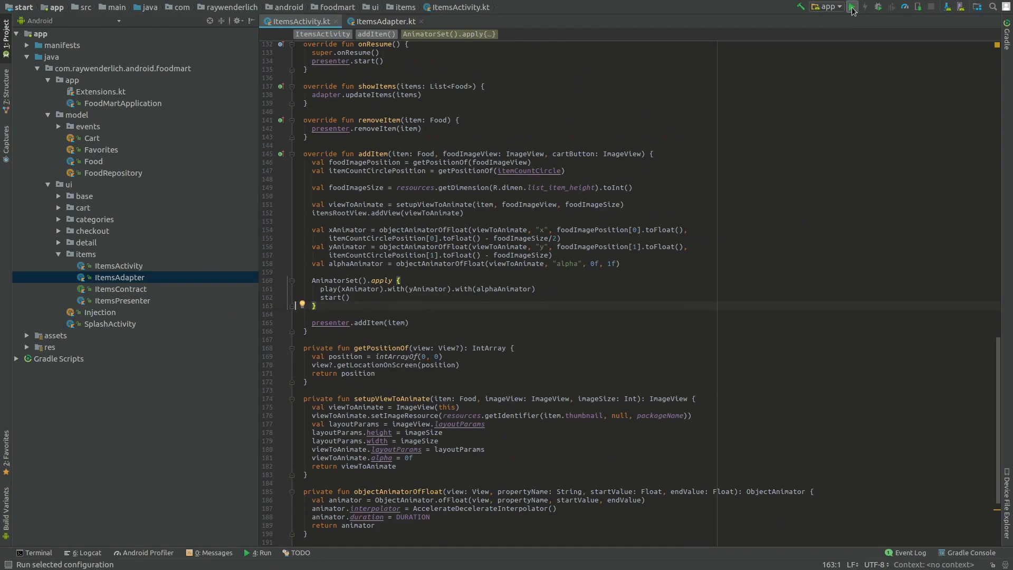
- Run the app and add Cookie, Croissant and Cupcake to the cart in the emulator
{"action": "left_click", "coordinate": [877, 7]}
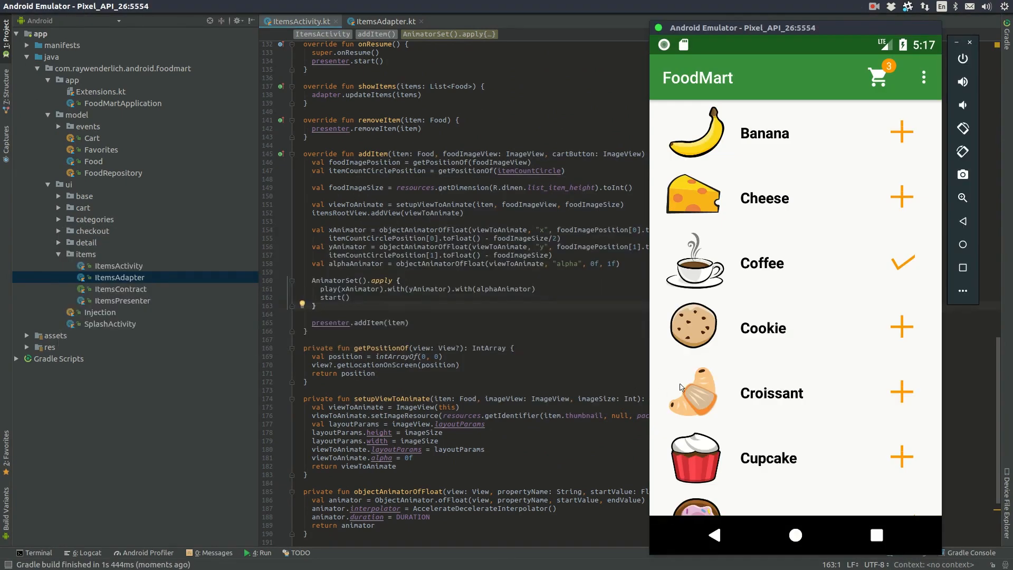
{"action": "mouse_move", "coordinate": [904, 331]}
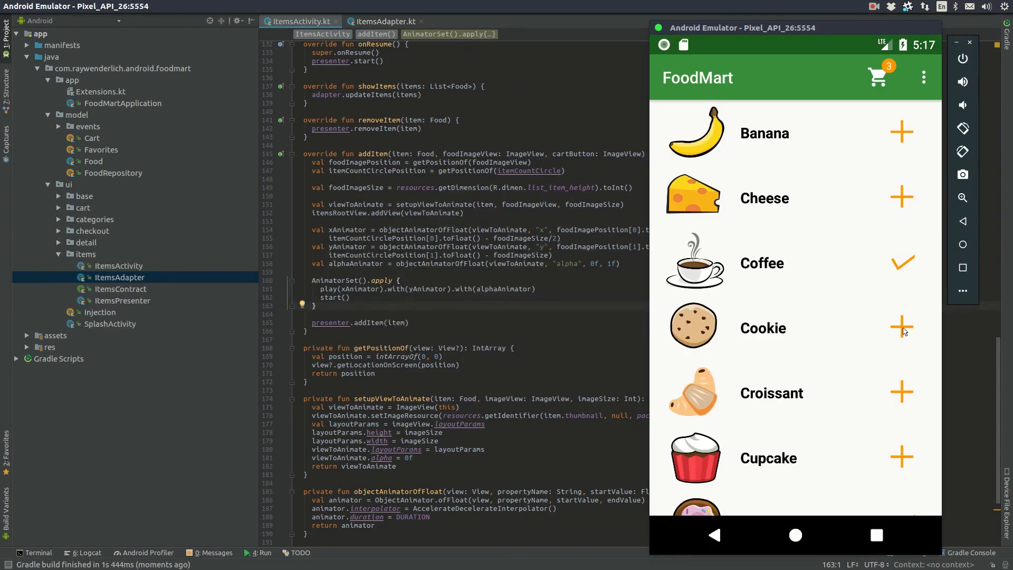
{"action": "left_click", "coordinate": [900, 328]}
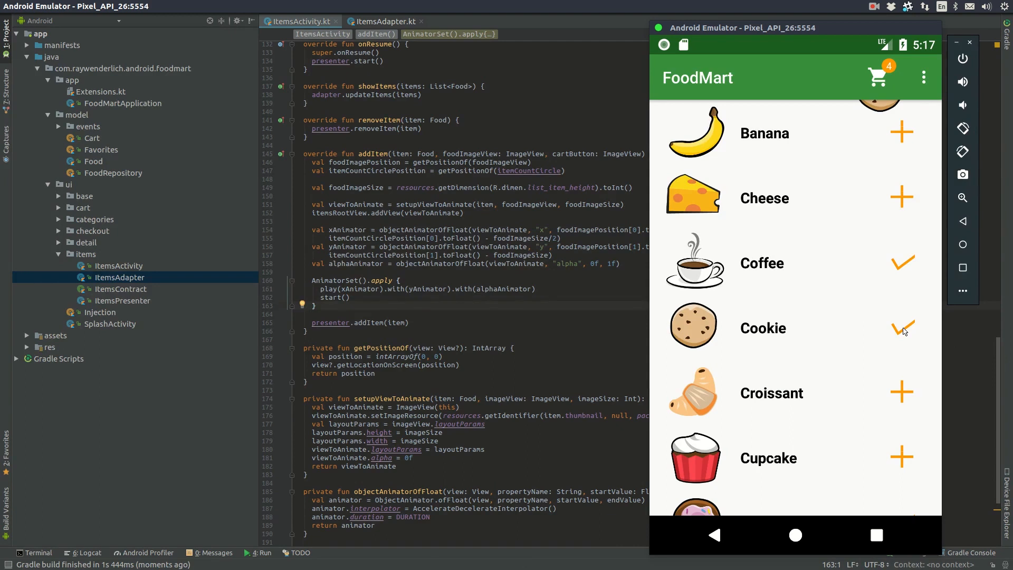
{"action": "left_click", "coordinate": [902, 392]}
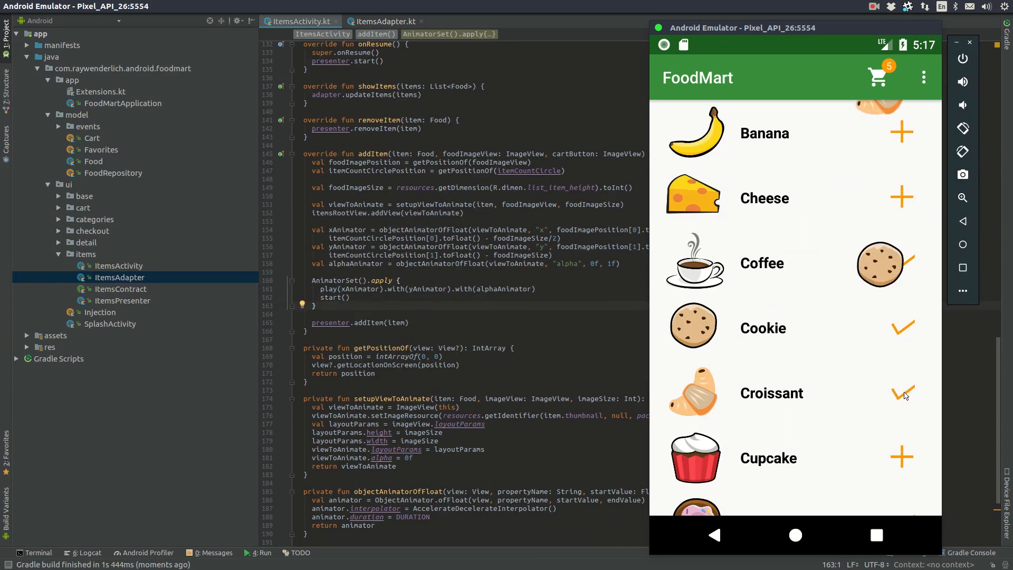
{"action": "mouse_move", "coordinate": [909, 449]}
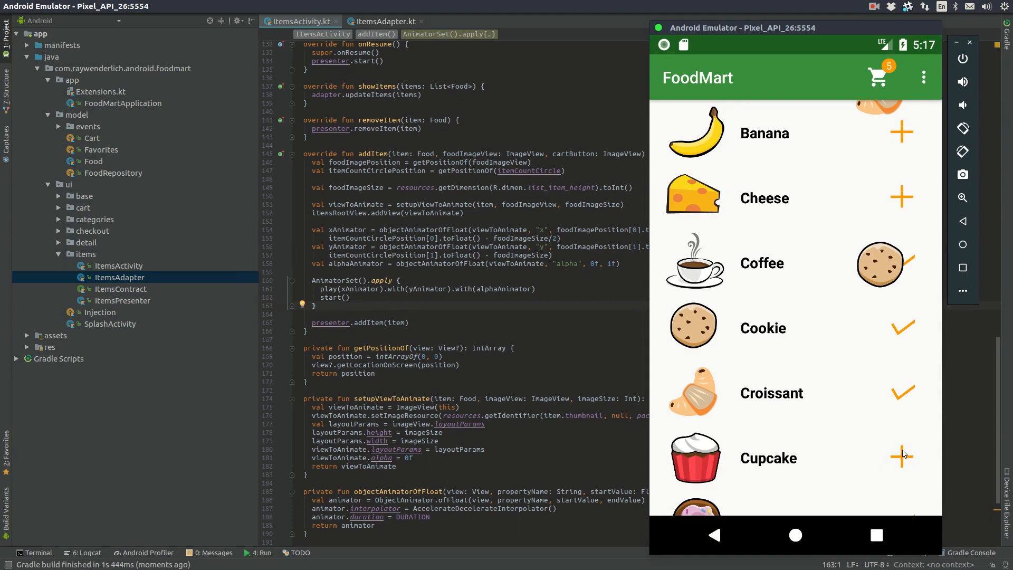
{"action": "left_click", "coordinate": [901, 457]}
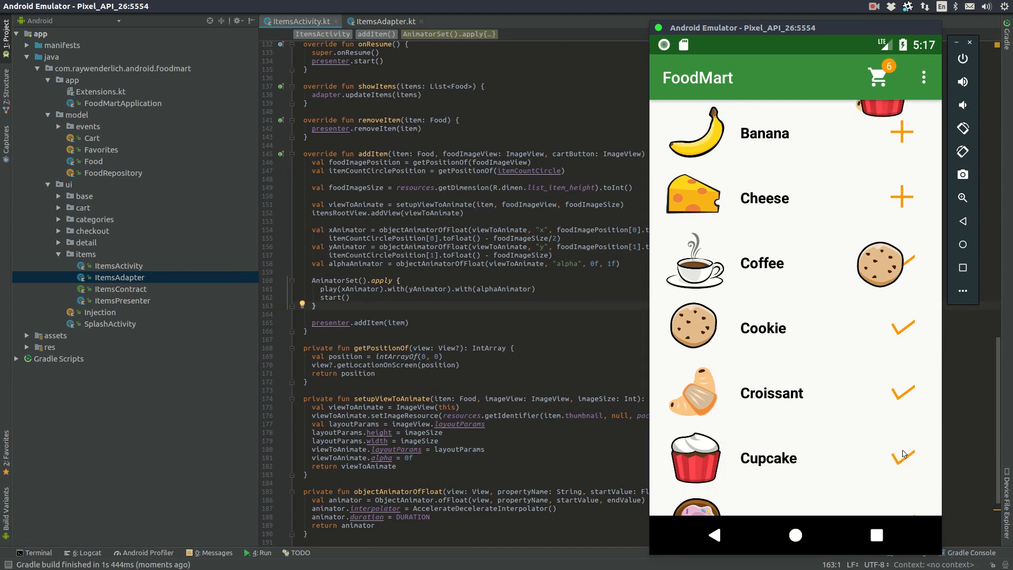